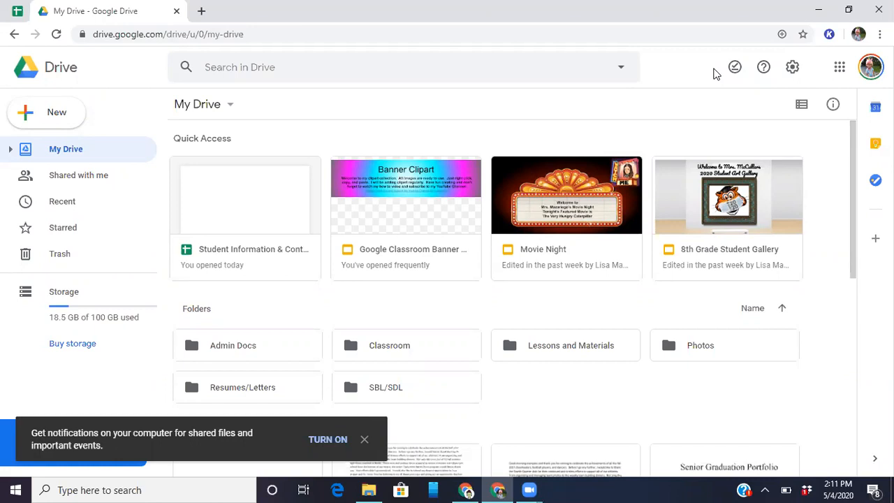
mouse_move(328, 121)
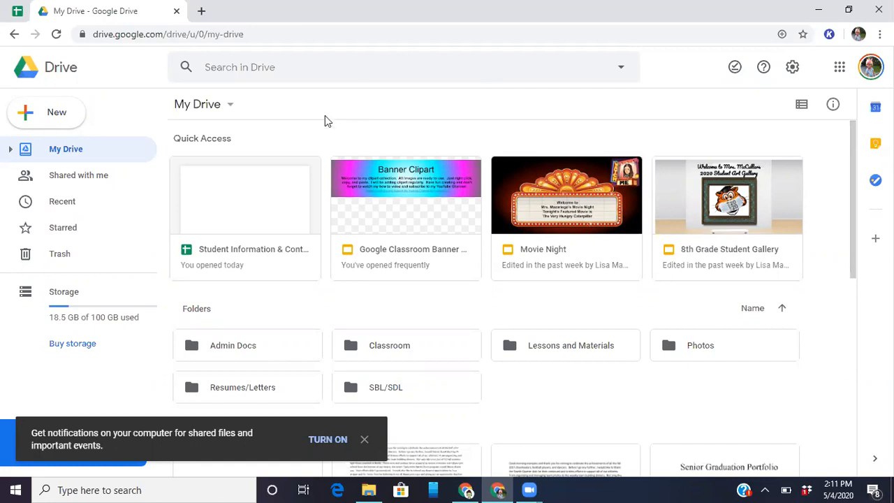
mouse_move(318, 205)
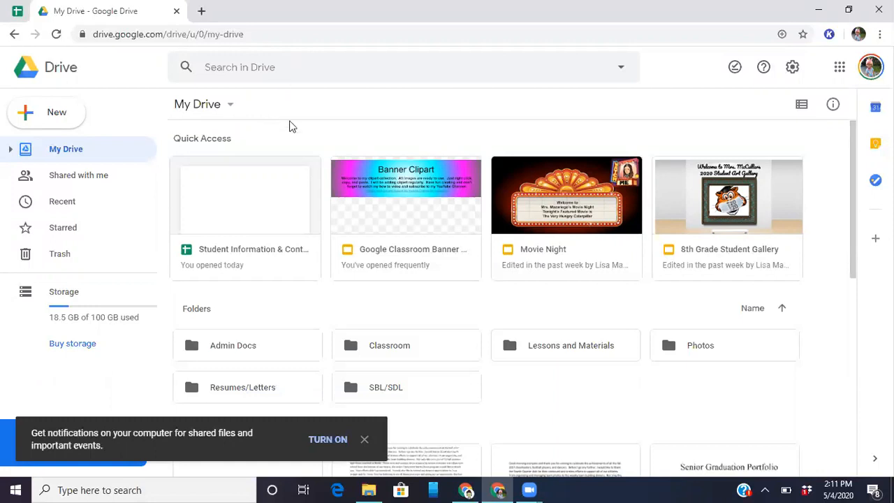
Step: Open the 'Shared with me' view to find the Daily Attendance sheet
click(78, 175)
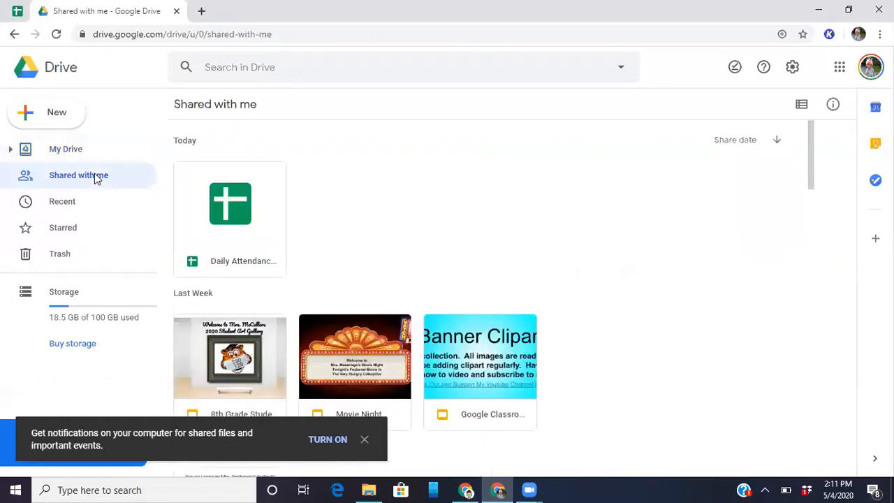
mouse_move(304, 174)
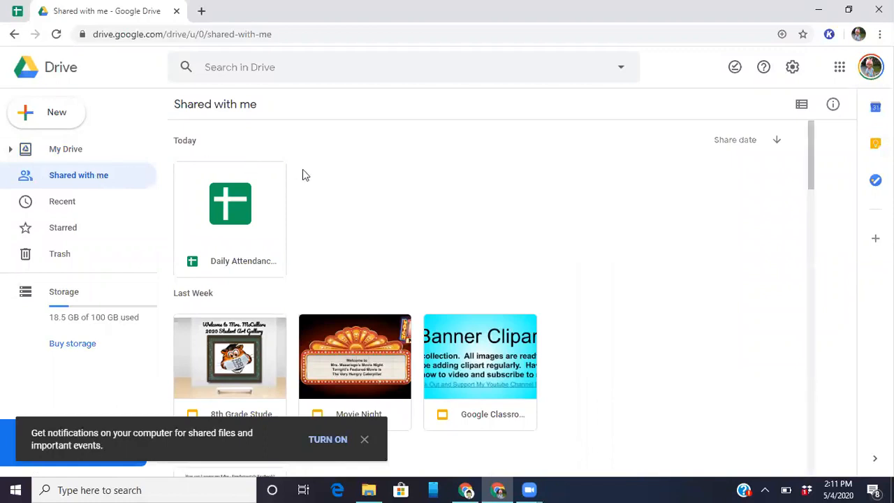
mouse_move(225, 272)
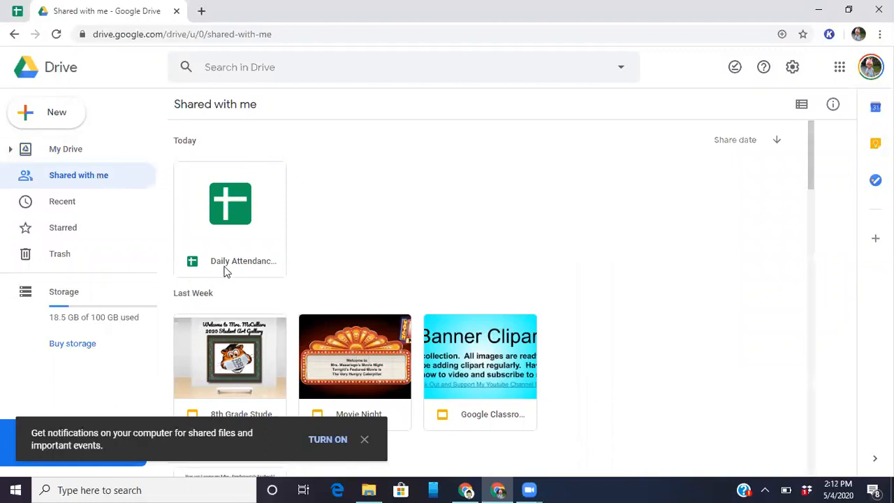
mouse_move(225, 269)
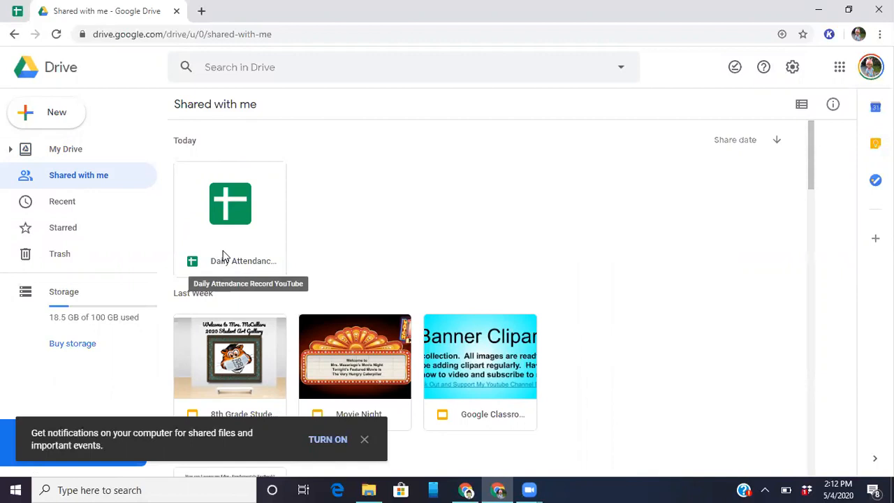
mouse_move(241, 264)
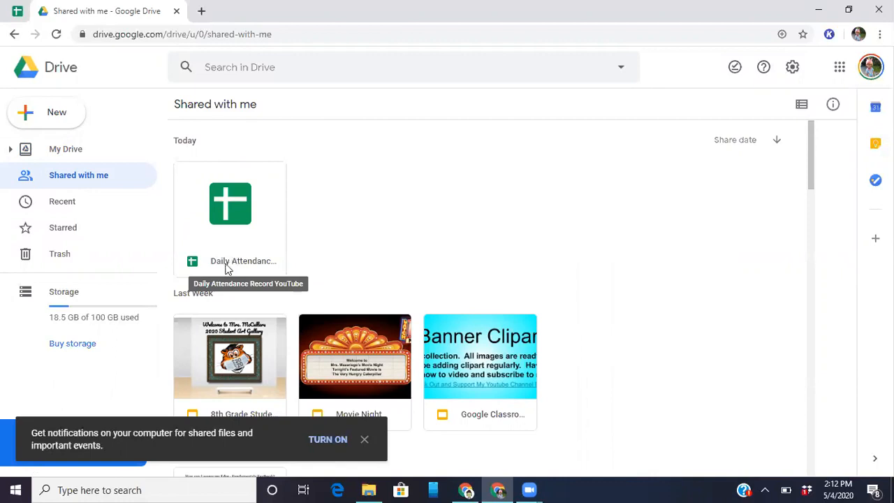
Step: Add a shortcut to the Daily Attendance Record YouTube sheet into My Drive
right_click(230, 204)
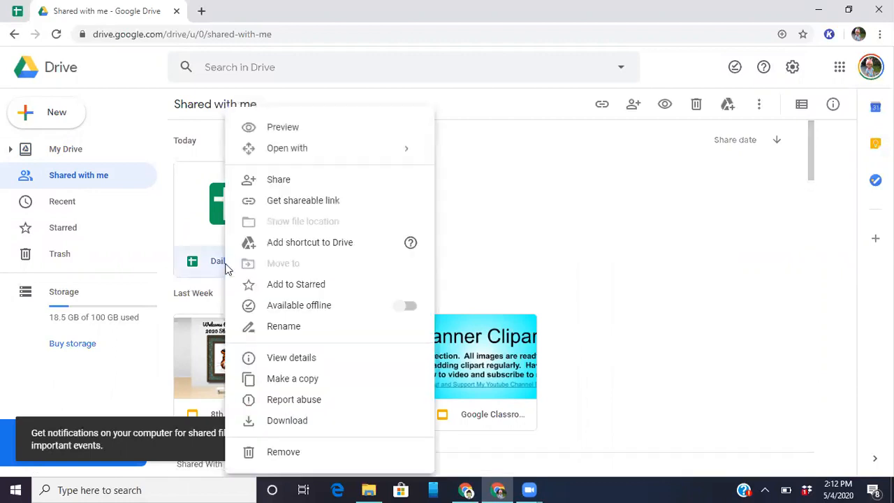
mouse_move(309, 243)
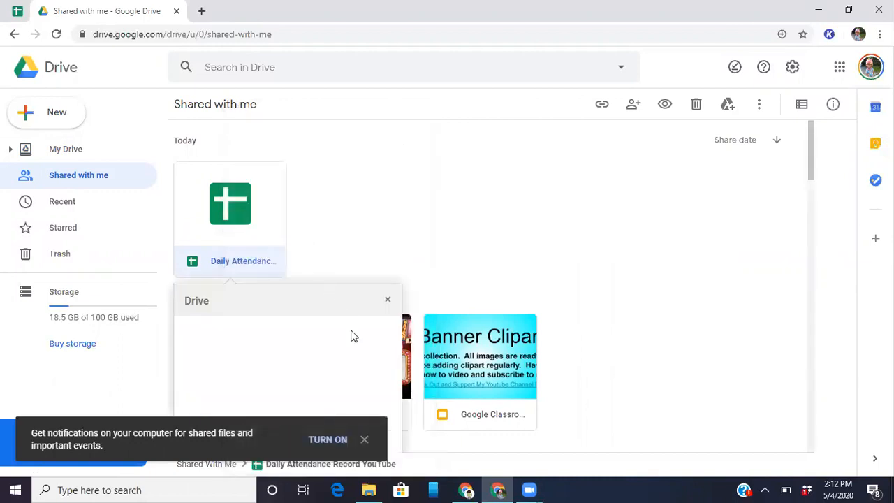
click(387, 299)
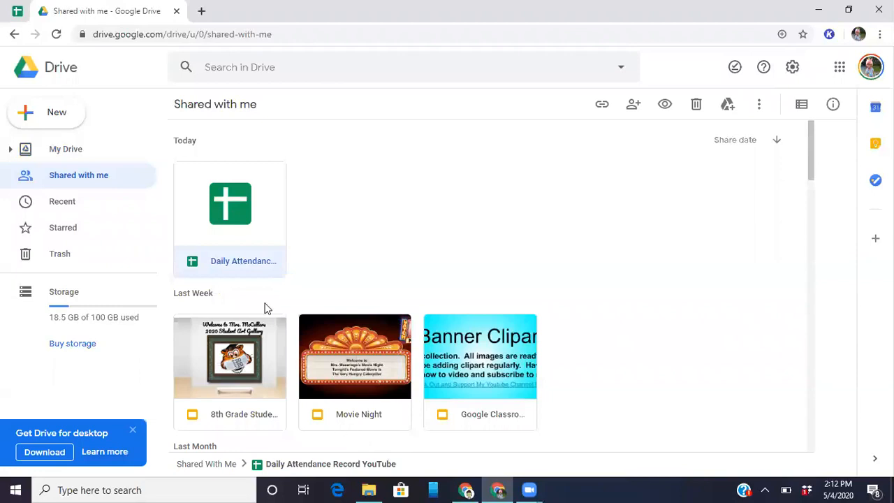
right_click(229, 203)
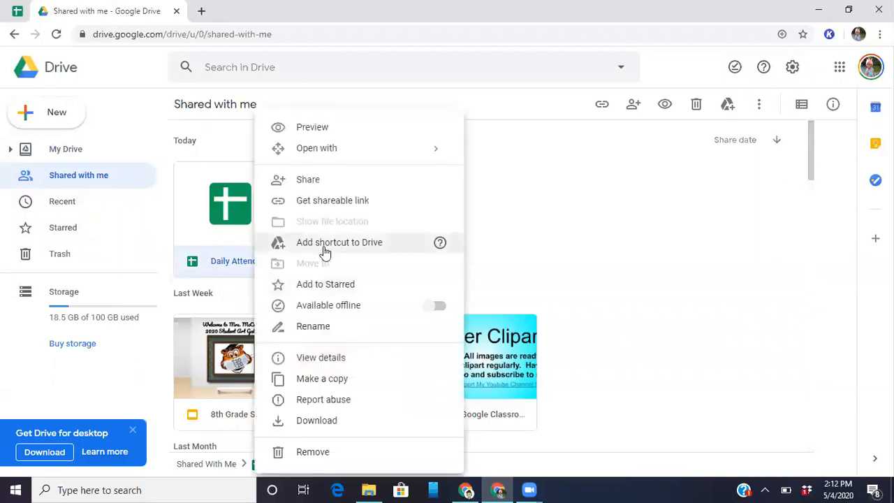
click(339, 242)
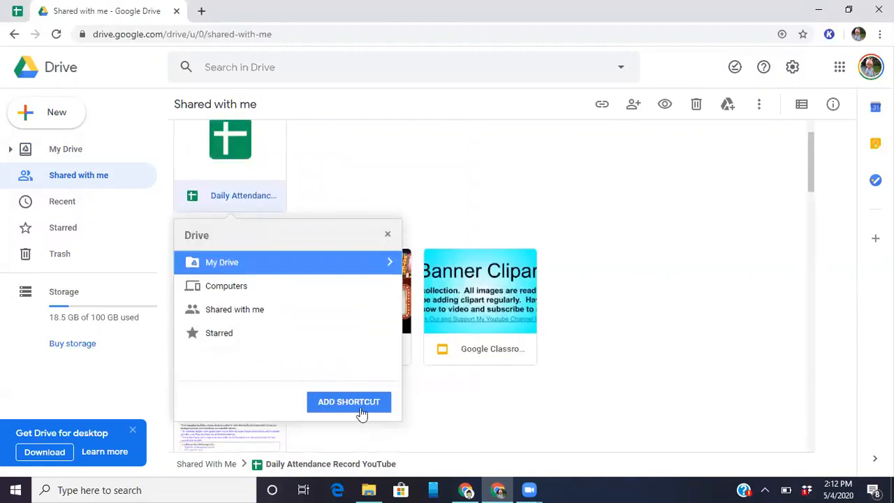
click(348, 401)
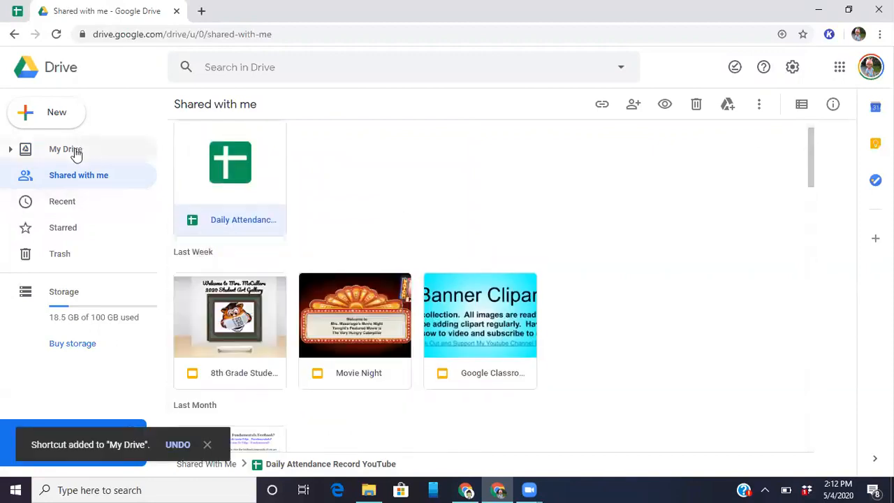
Step: Go to My Drive and scroll through Files to find the Daily Attendance shortcut
click(66, 149)
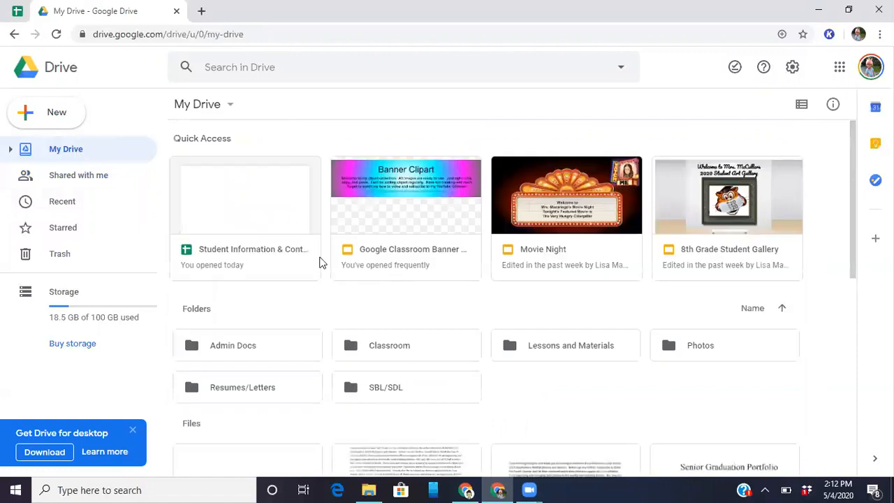
scroll(down, 3)
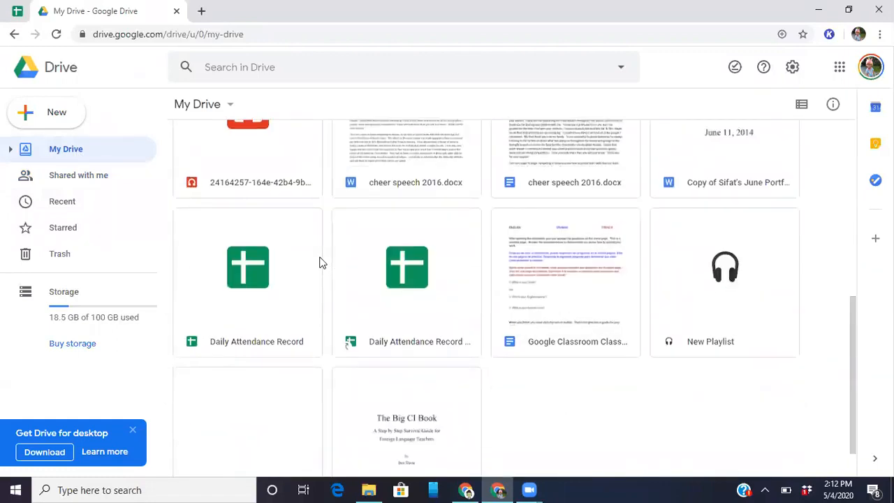
scroll(down, 3)
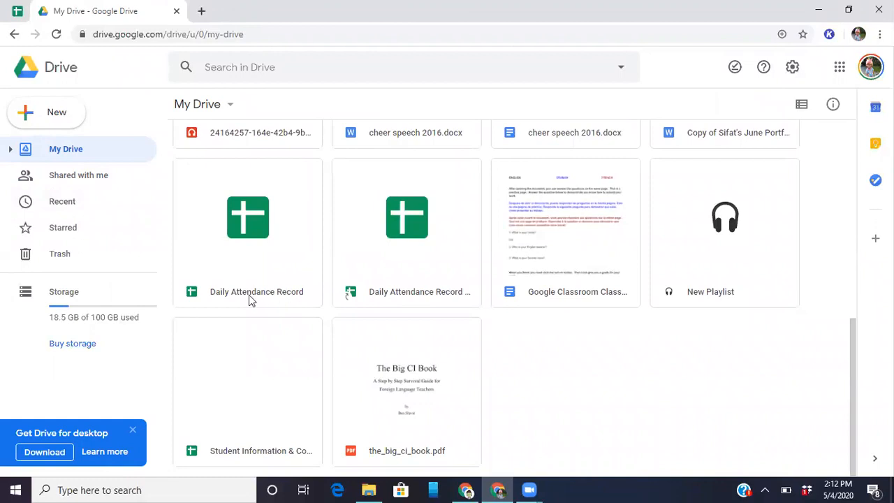
mouse_move(422, 330)
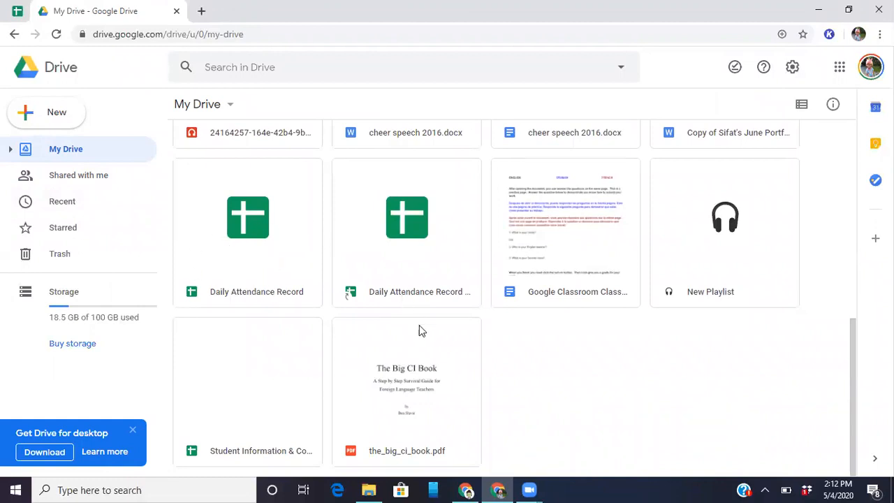
scroll(up, 3)
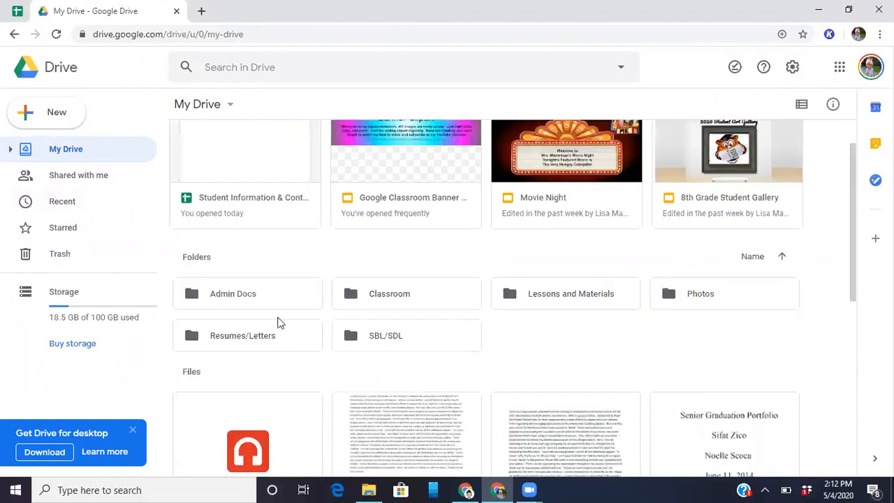
scroll(down, 3)
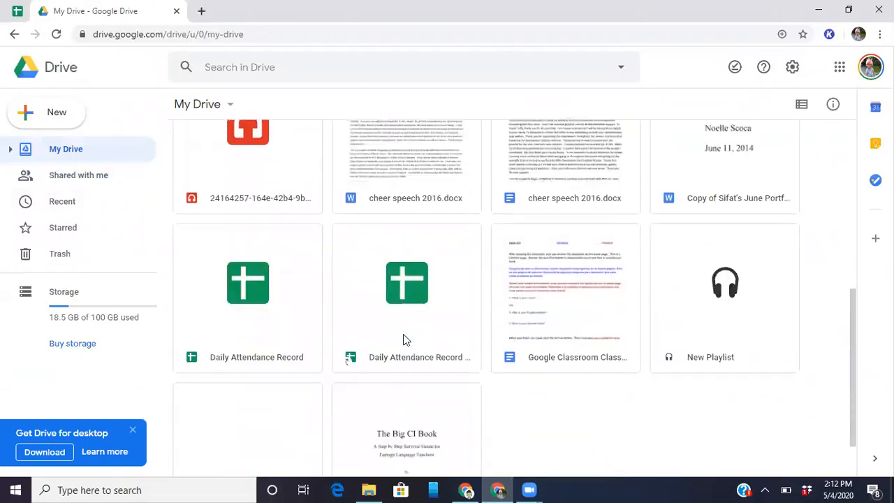
scroll(up, 3)
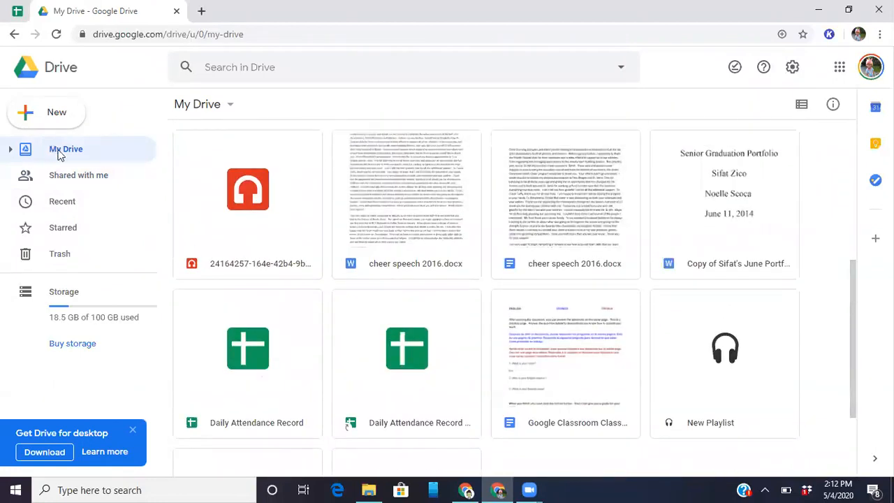
scroll(down, 3)
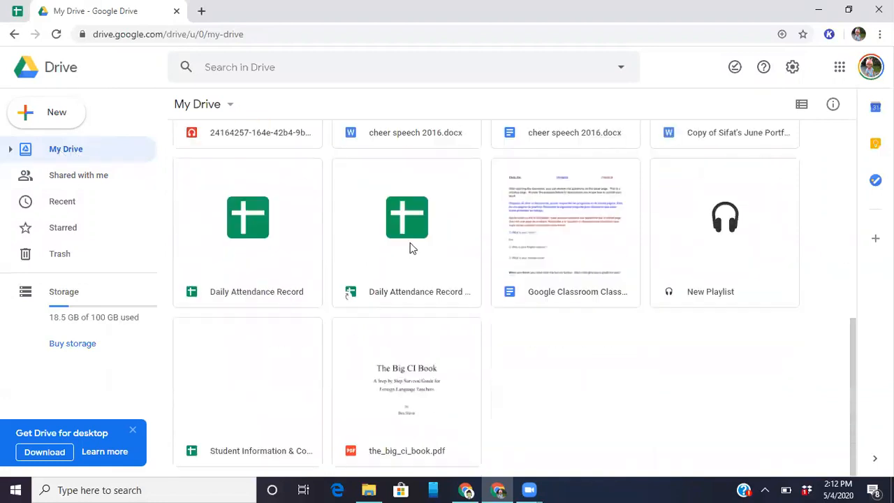
mouse_move(429, 293)
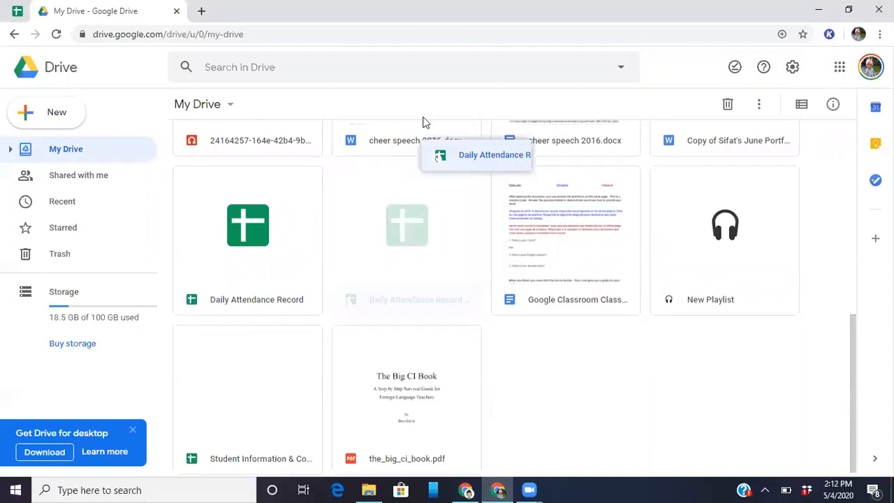
Step: Drop the Daily Attendance Record YouTube shortcut onto the Classroom folder
scroll(up, 3)
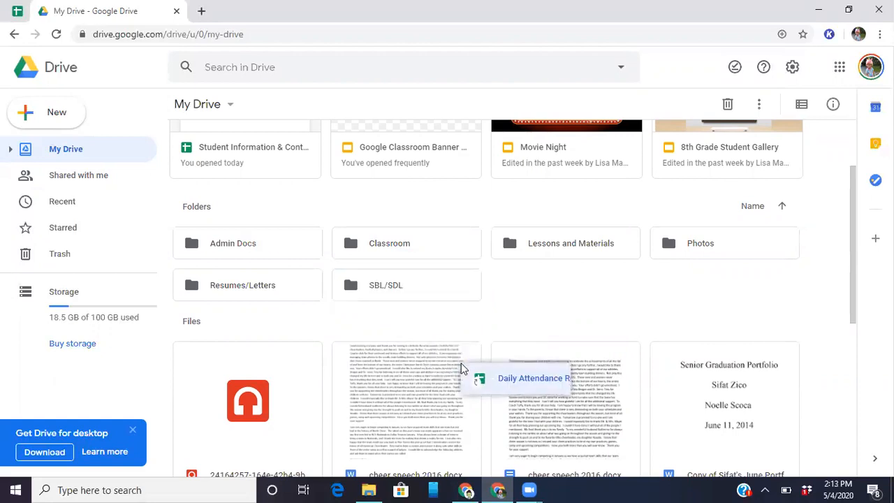
mouse_move(364, 236)
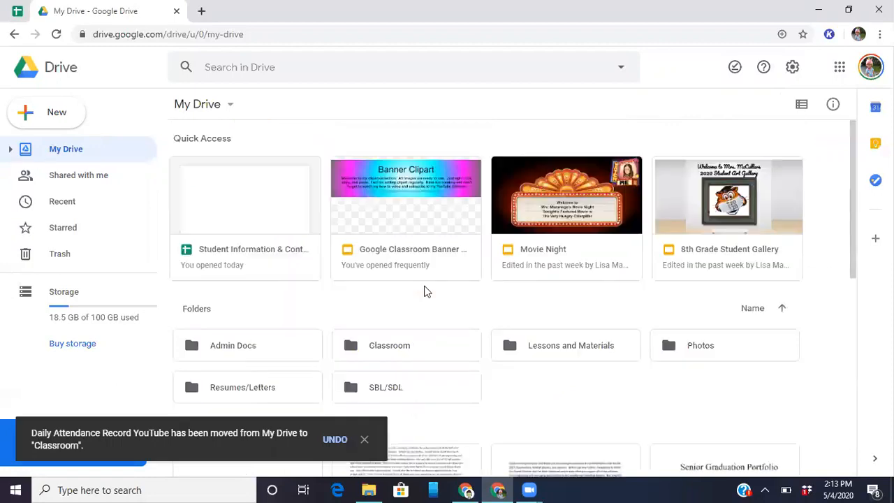
click(389, 345)
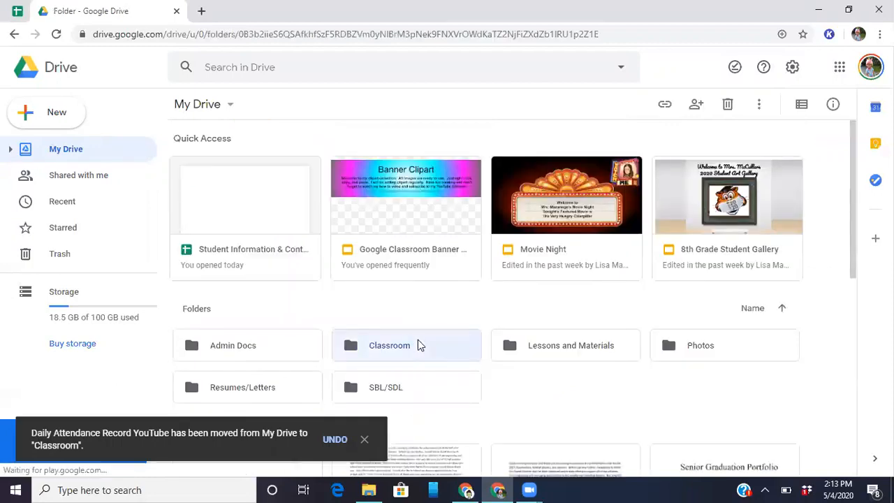
Step: Open the Classroom folder to confirm the Daily Attendance shortcut is inside
double_click(389, 345)
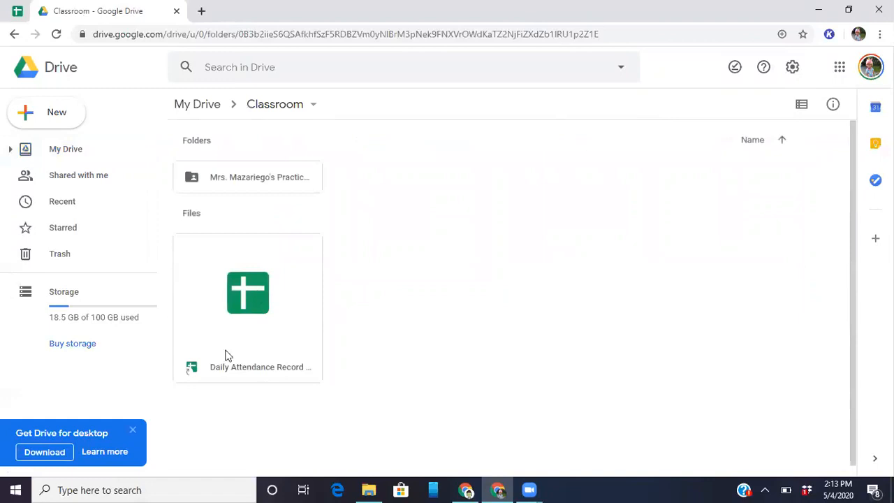
mouse_move(255, 329)
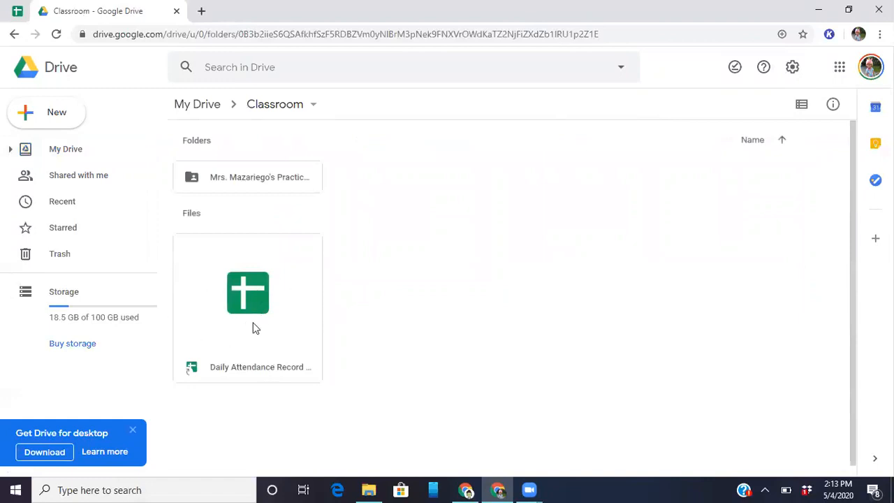
mouse_move(412, 343)
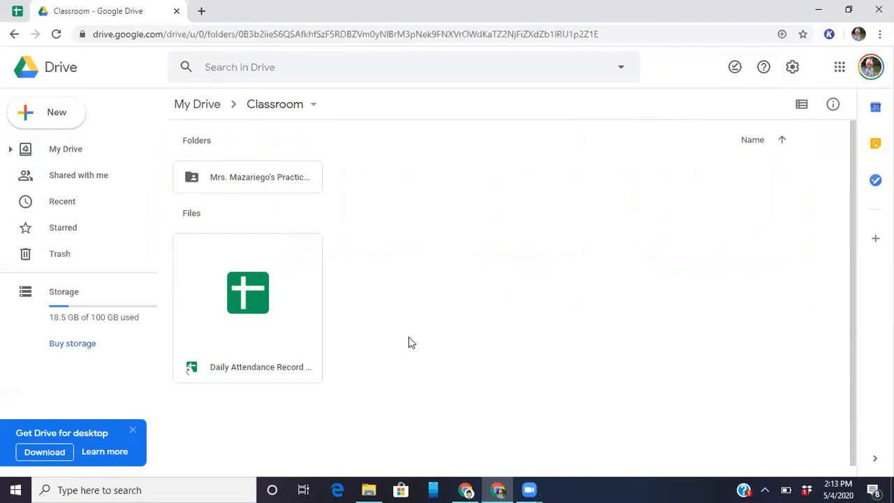
mouse_move(610, 324)
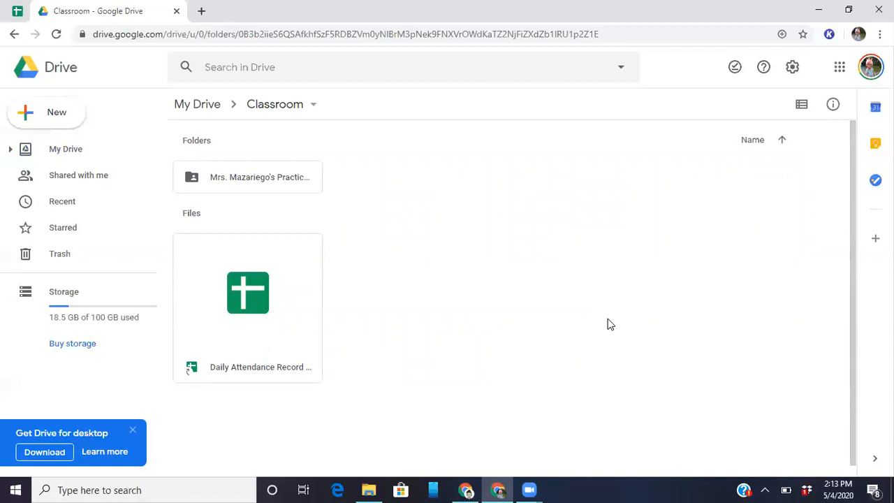
mouse_move(803, 29)
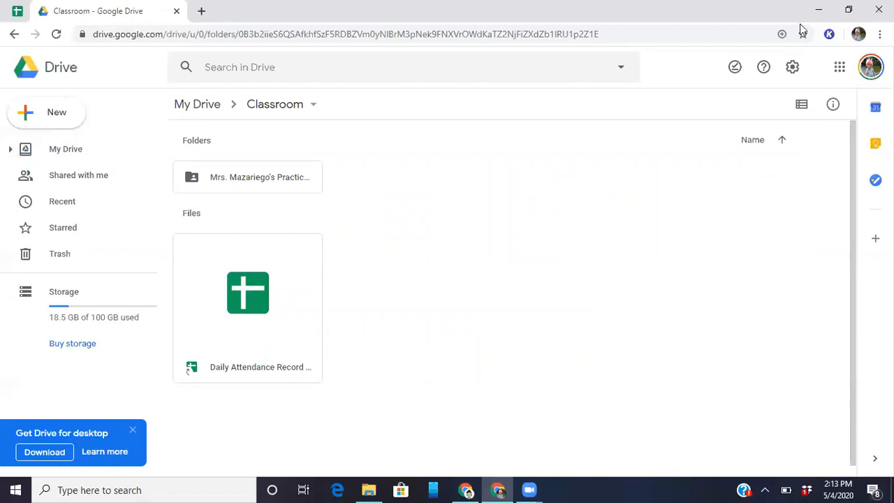